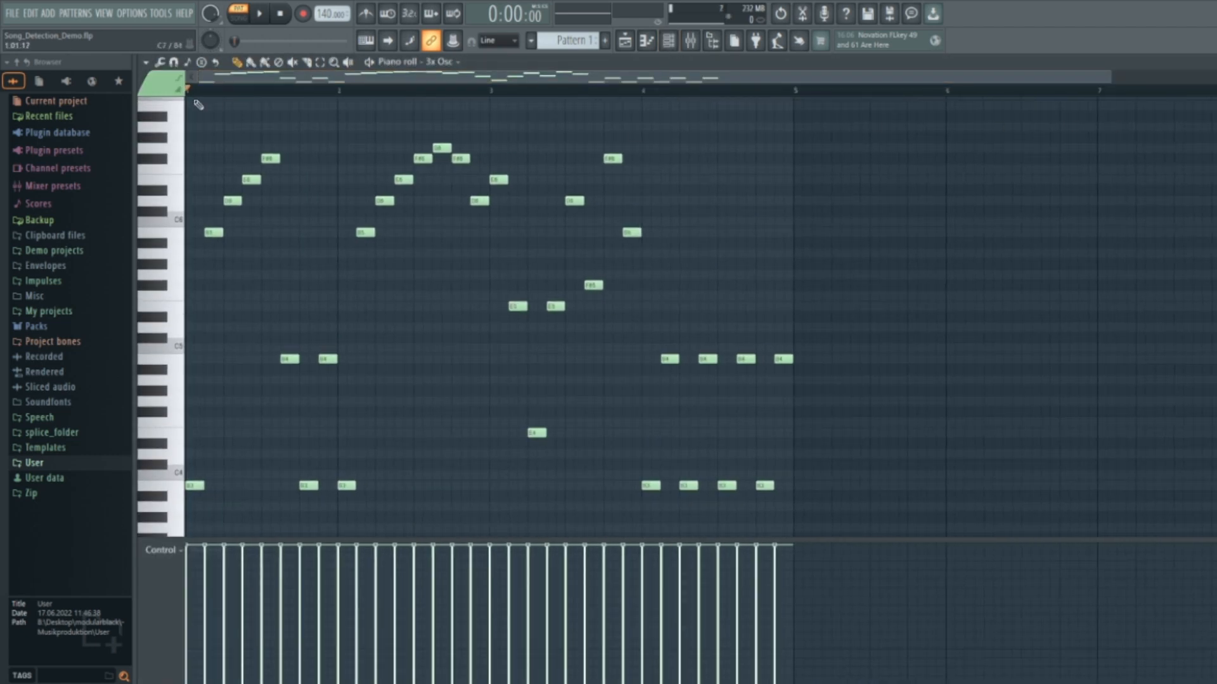
# Audition Pattern 1's original melody from the beginning and stop playback
pyautogui.click(257, 14)
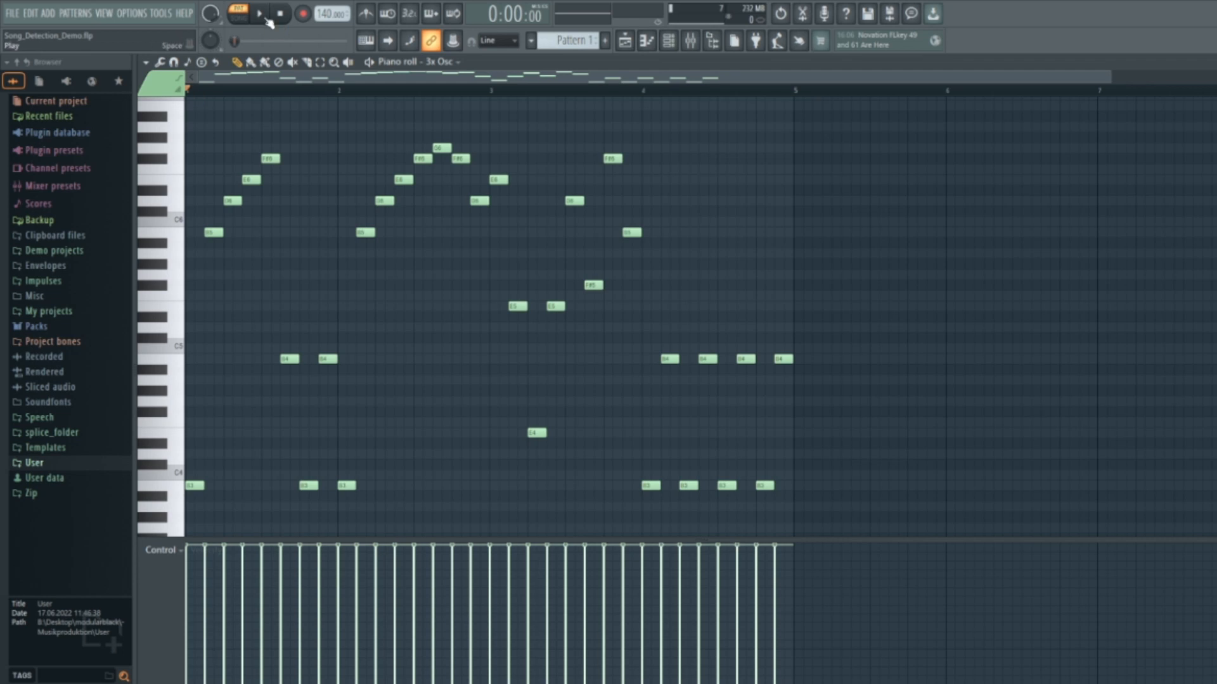
pyautogui.click(257, 14)
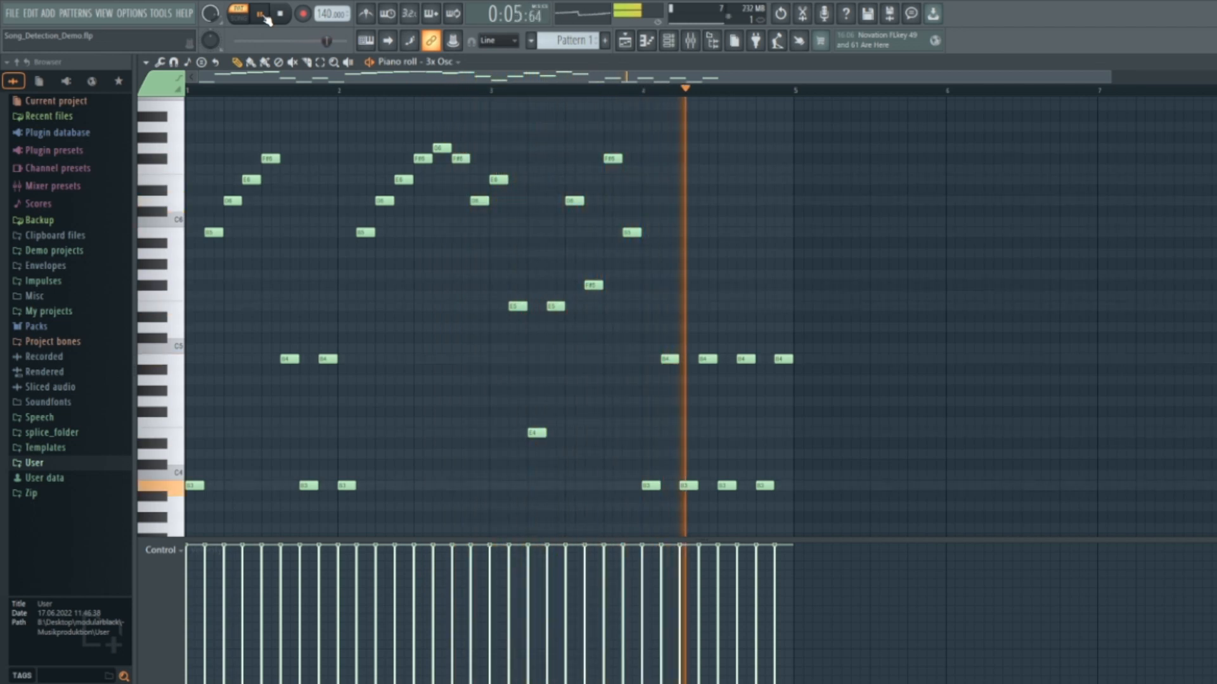
pyautogui.click(280, 13)
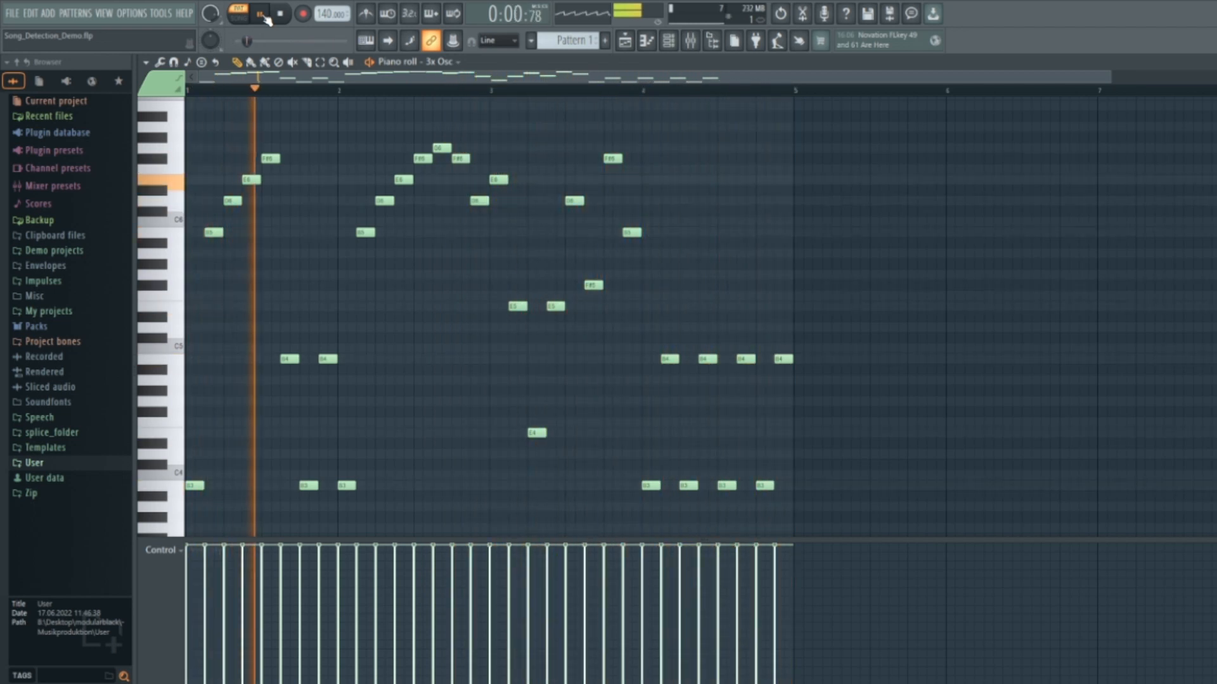
pyautogui.click(240, 14)
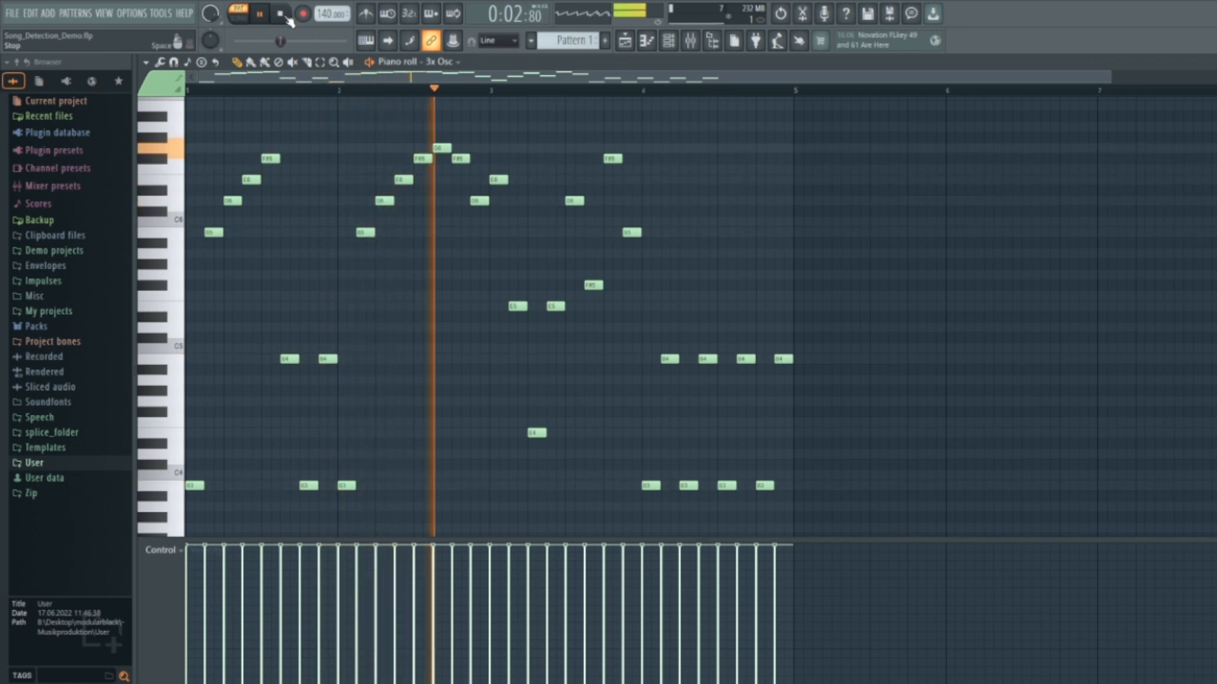
pyautogui.click(258, 14)
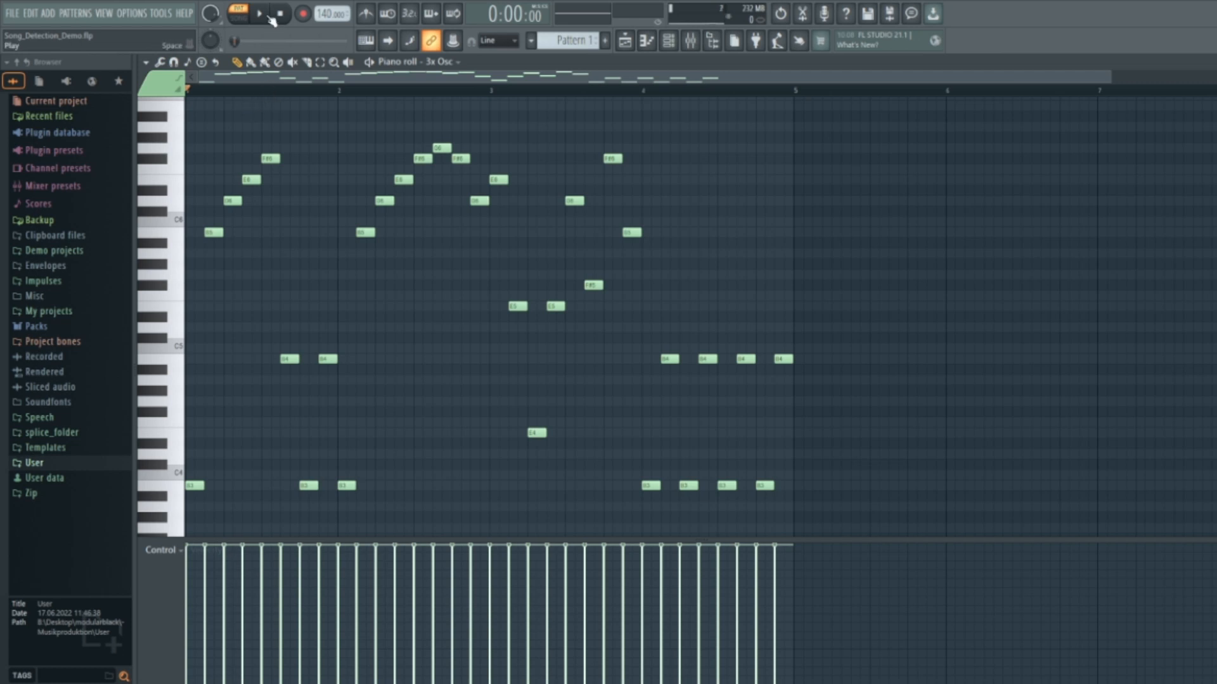
# Run the 'How is this song called' script on Pattern 1 to swap in the Sandstorm riff, then stop
pyautogui.click(258, 14)
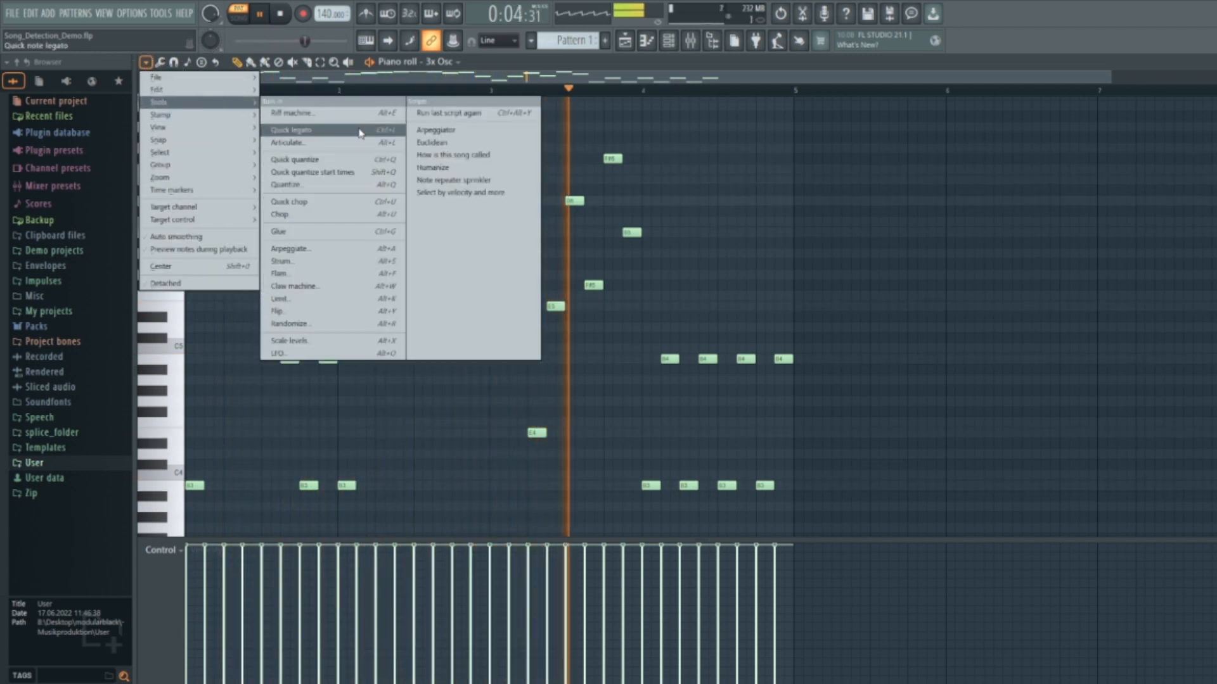
pyautogui.moveTo(469, 171)
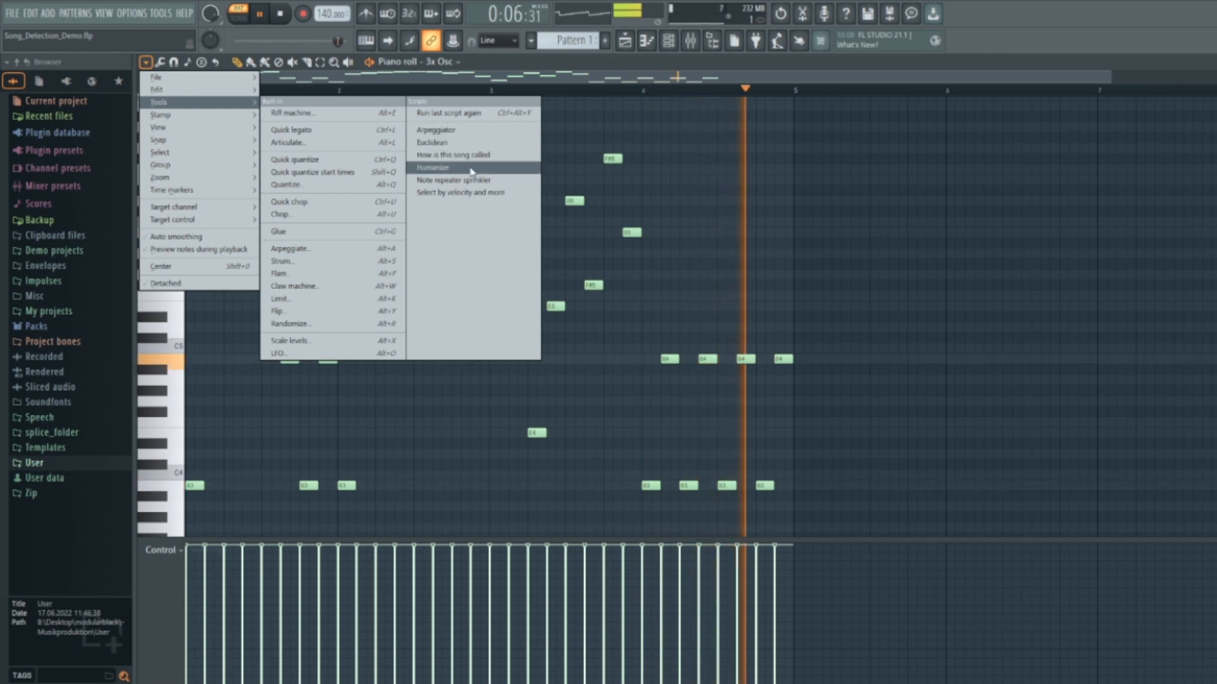
pyautogui.moveTo(454, 154)
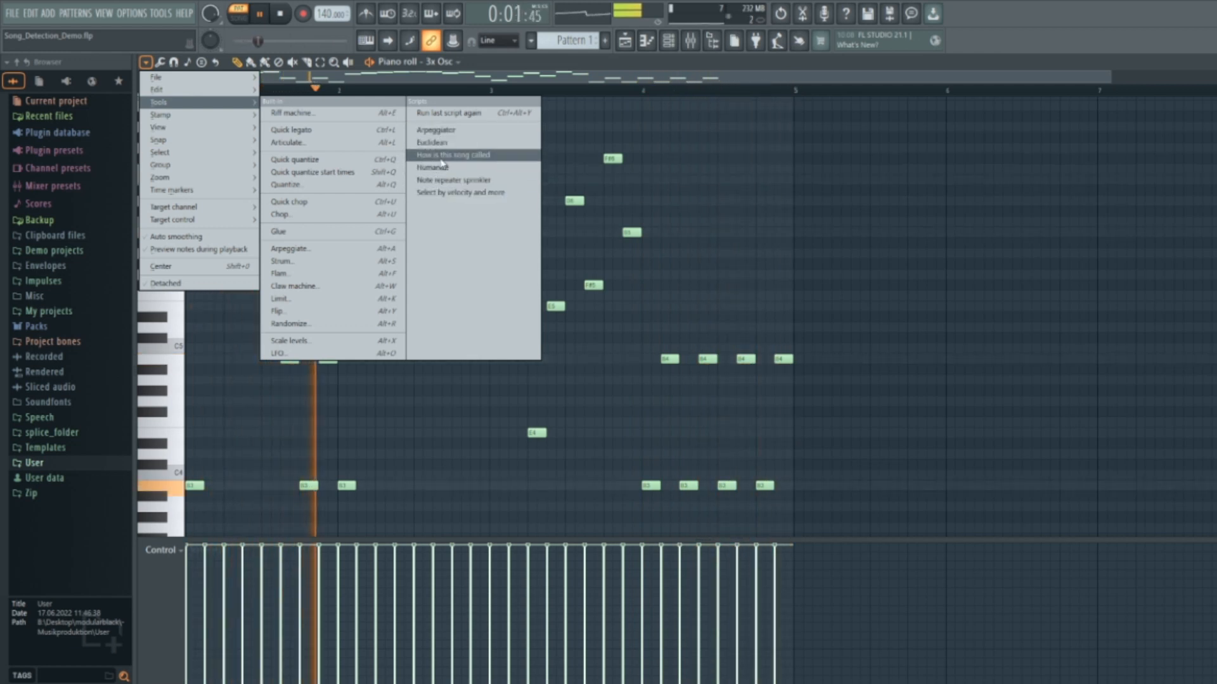
pyautogui.click(453, 154)
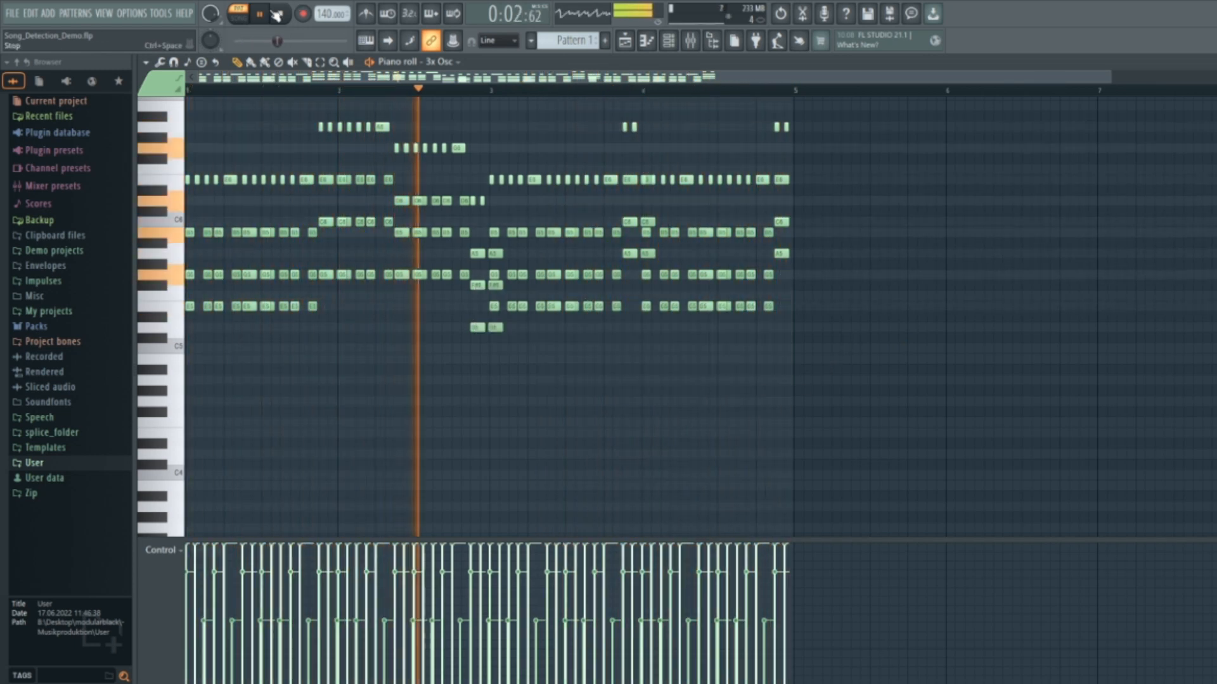
pyautogui.click(258, 14)
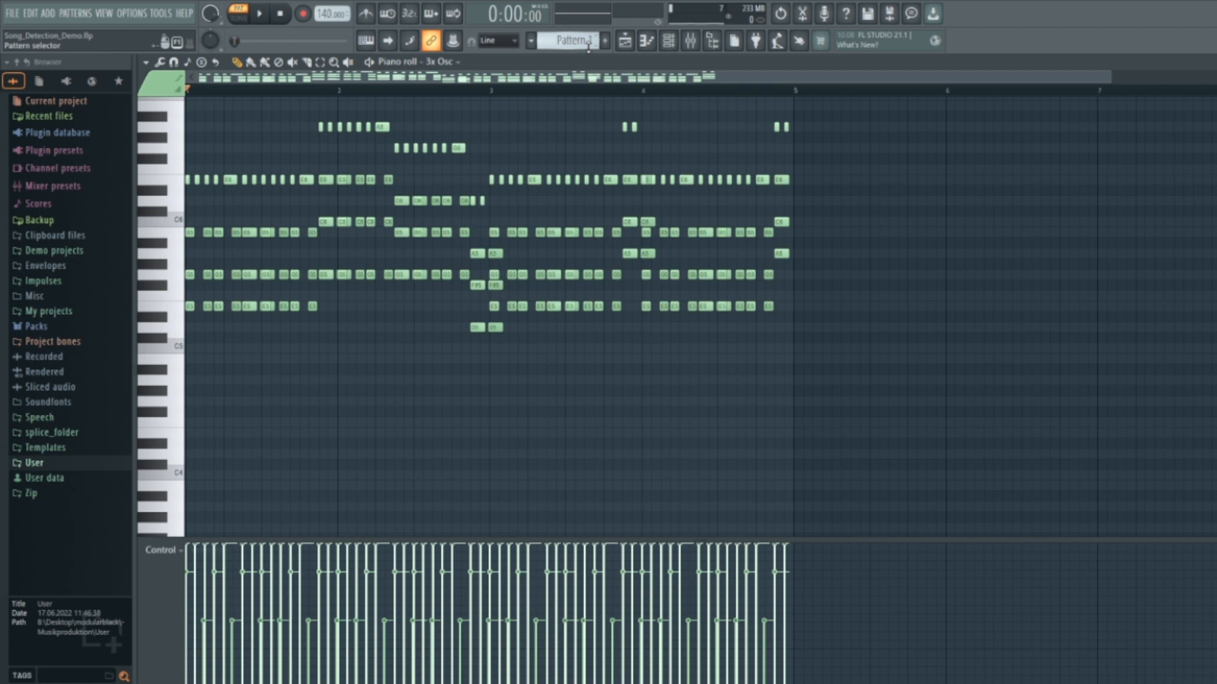
# Switch to Pattern 2, show its FL Keys melody in the piano roll and start playback
pyautogui.click(570, 41)
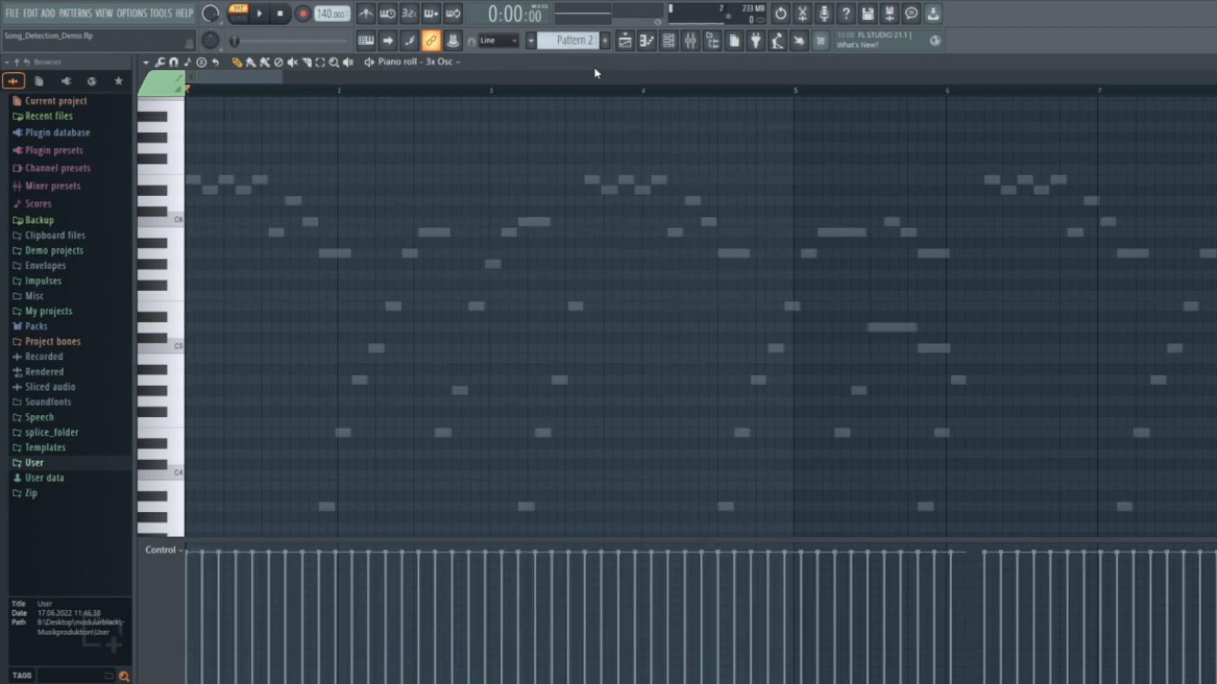
pyautogui.click(258, 14)
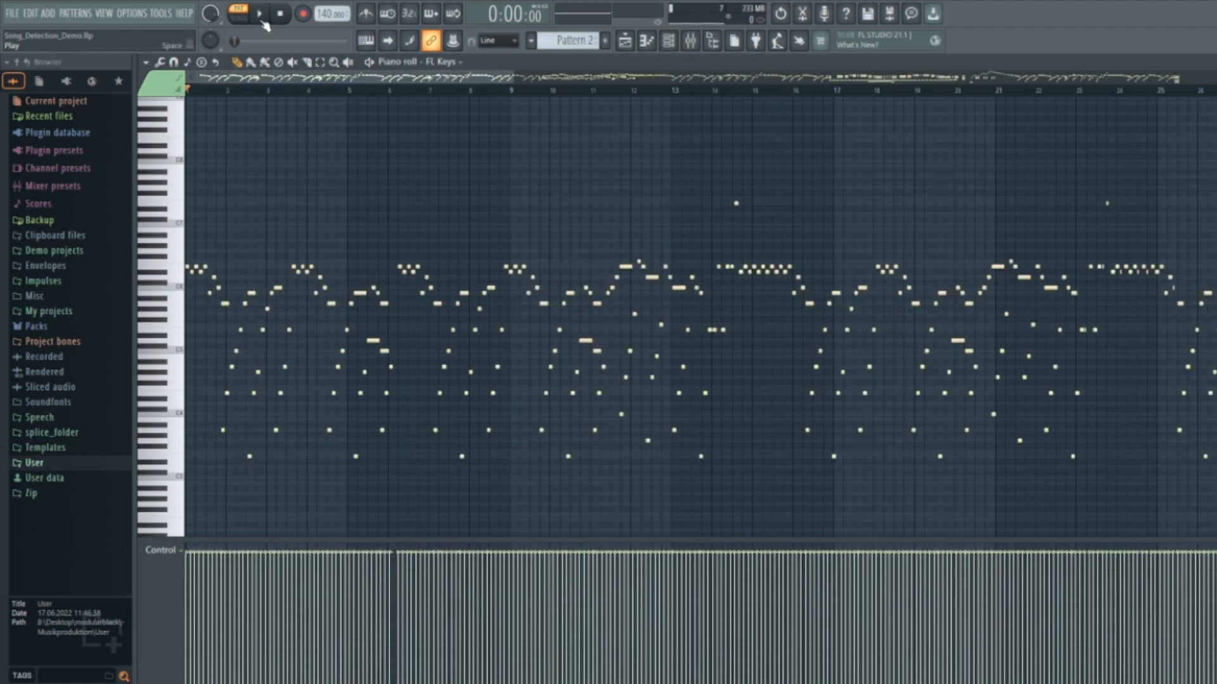
pyautogui.click(257, 13)
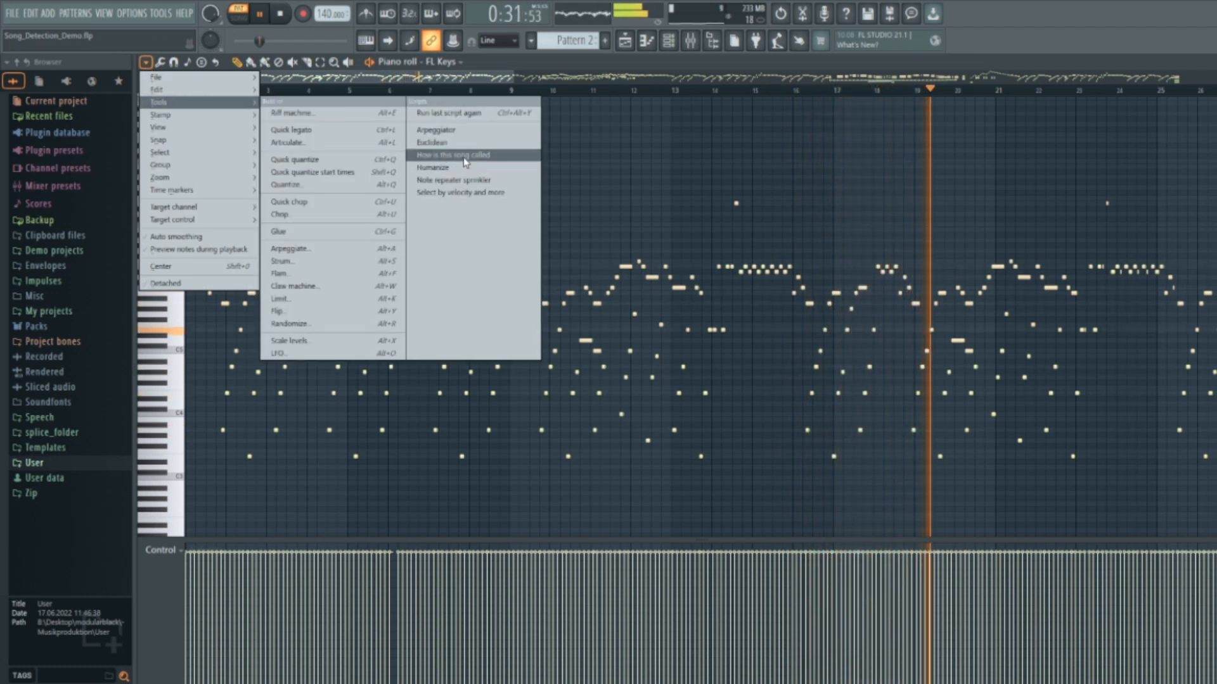
# Run 'How is this song called' on Pattern 2 and accept the Sandstorm replacement notes
pyautogui.click(454, 154)
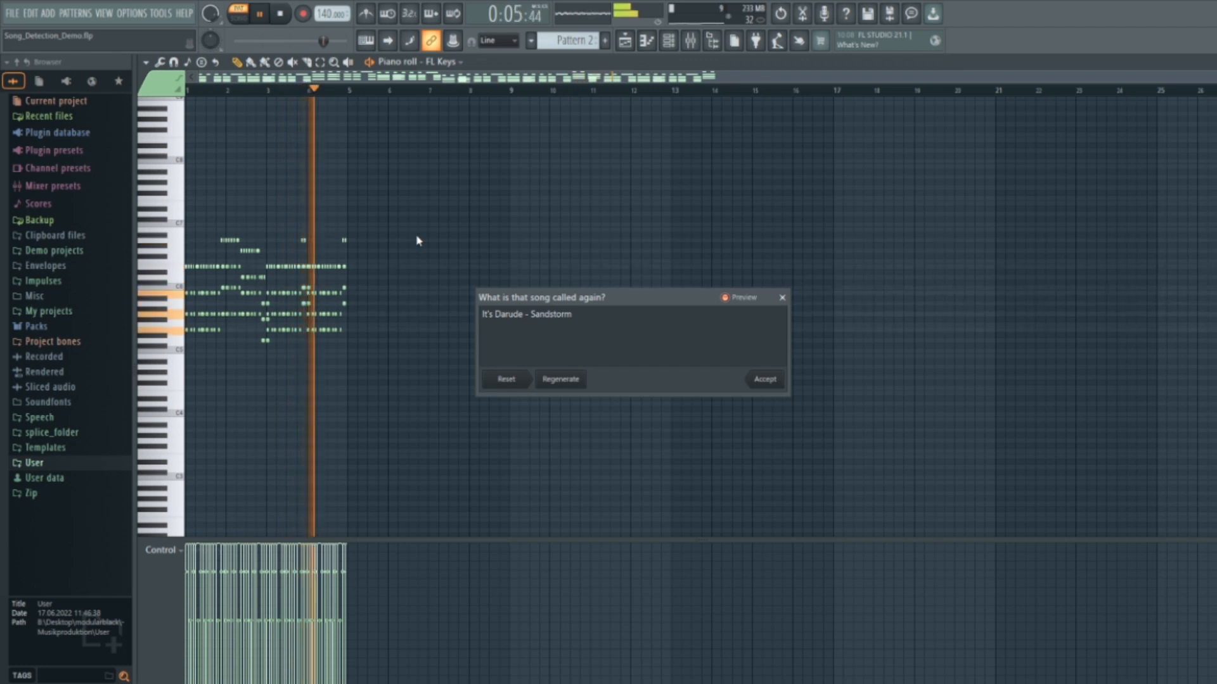
pyautogui.click(258, 14)
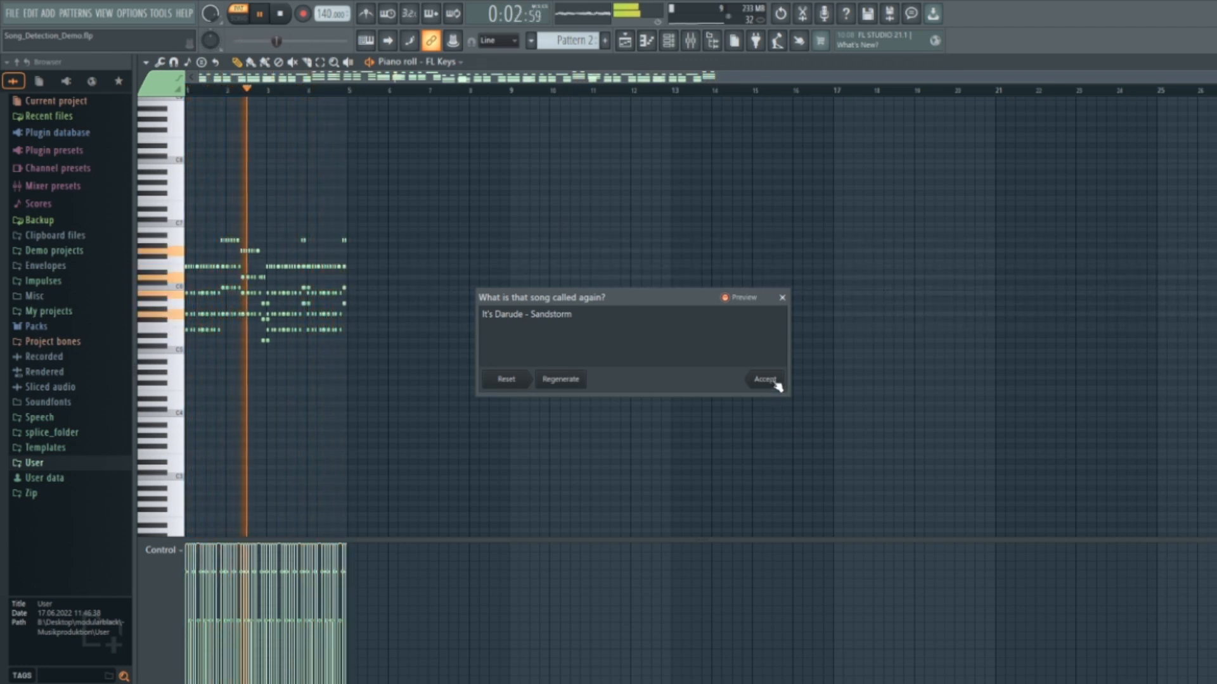
pyautogui.click(764, 379)
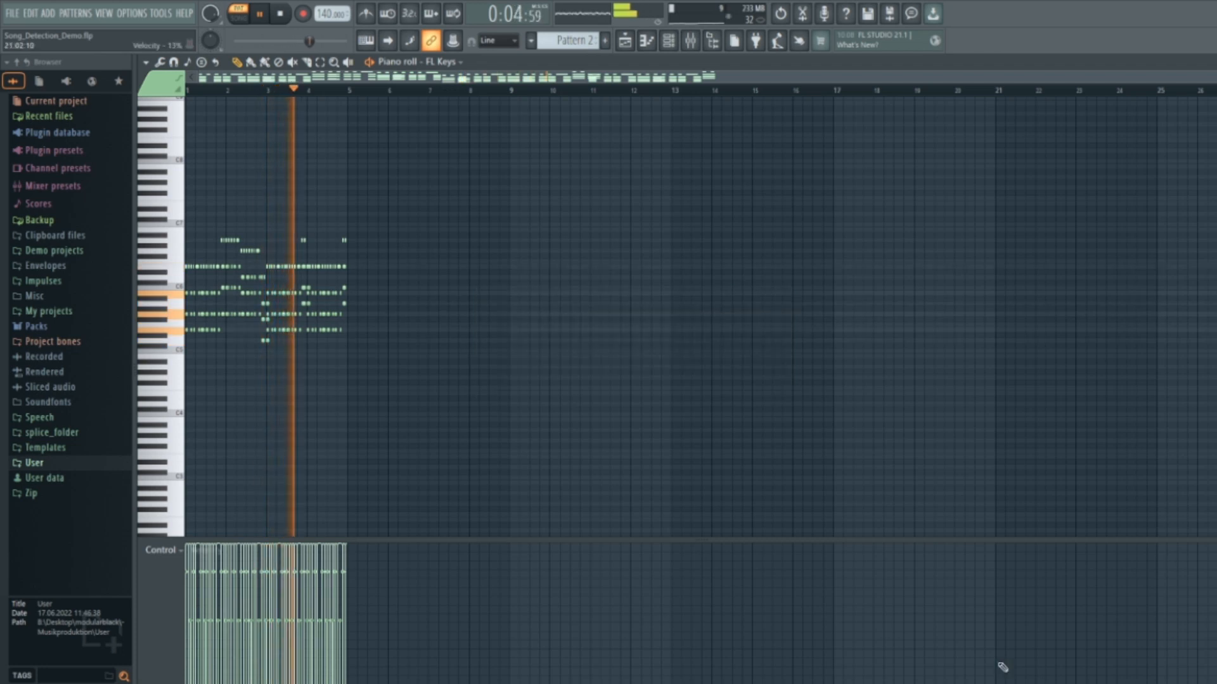
# Bring up the channel rack and stop playback of the new riff
pyautogui.click(623, 40)
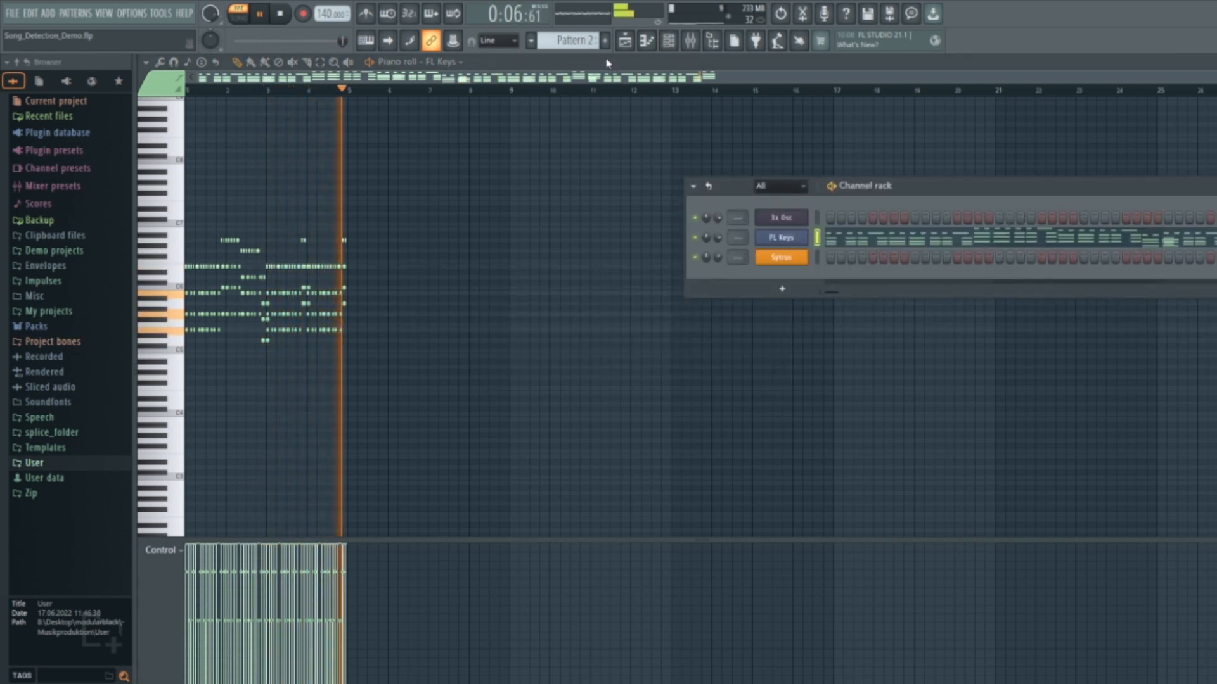
pyautogui.click(302, 14)
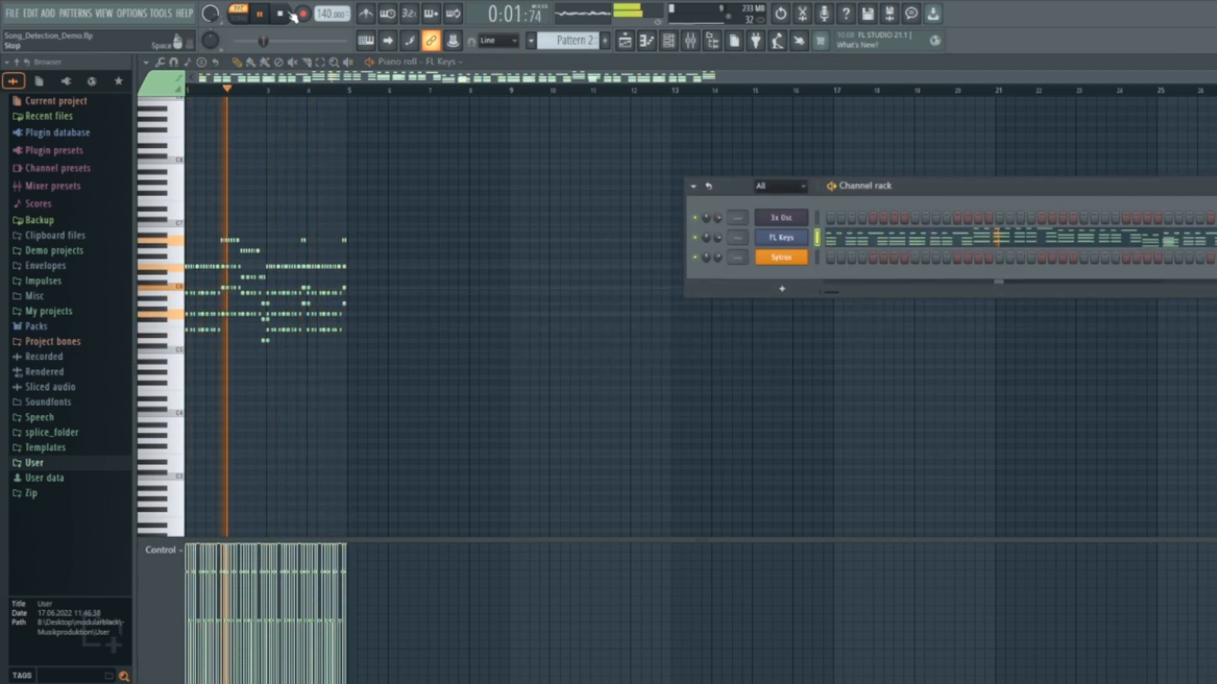
pyautogui.click(278, 14)
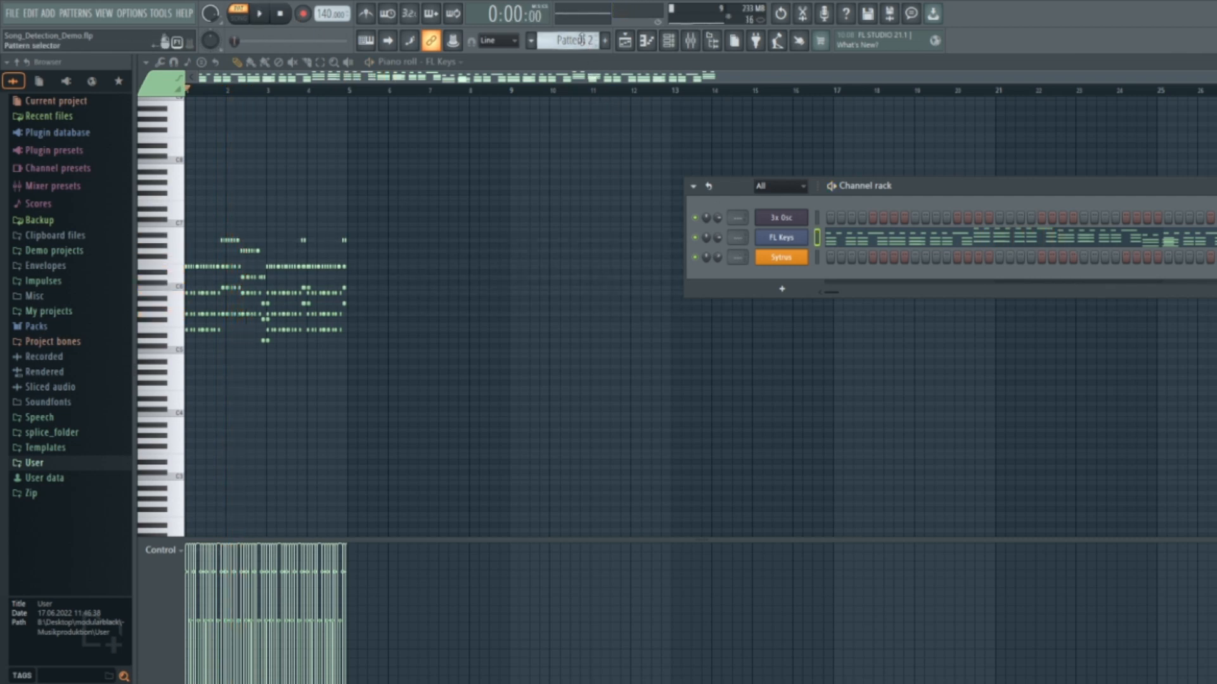
# Switch to Pattern 3 and audition its Sytrus chords from the beginning
pyautogui.click(606, 40)
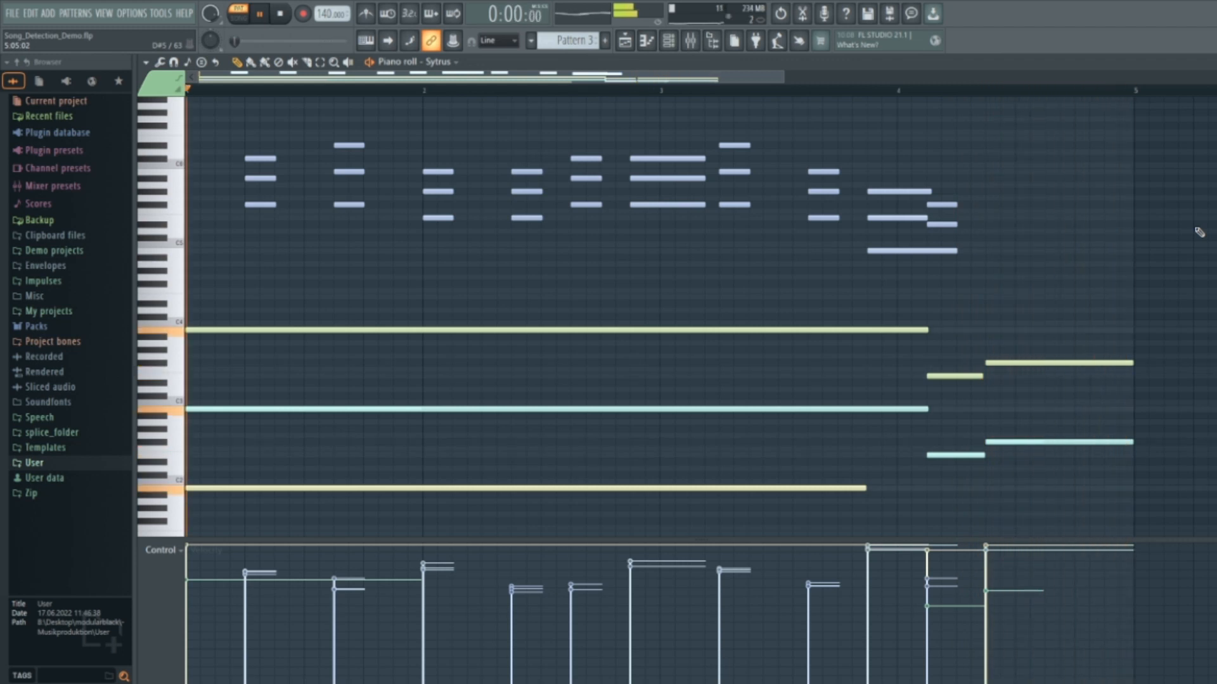
pyautogui.click(257, 14)
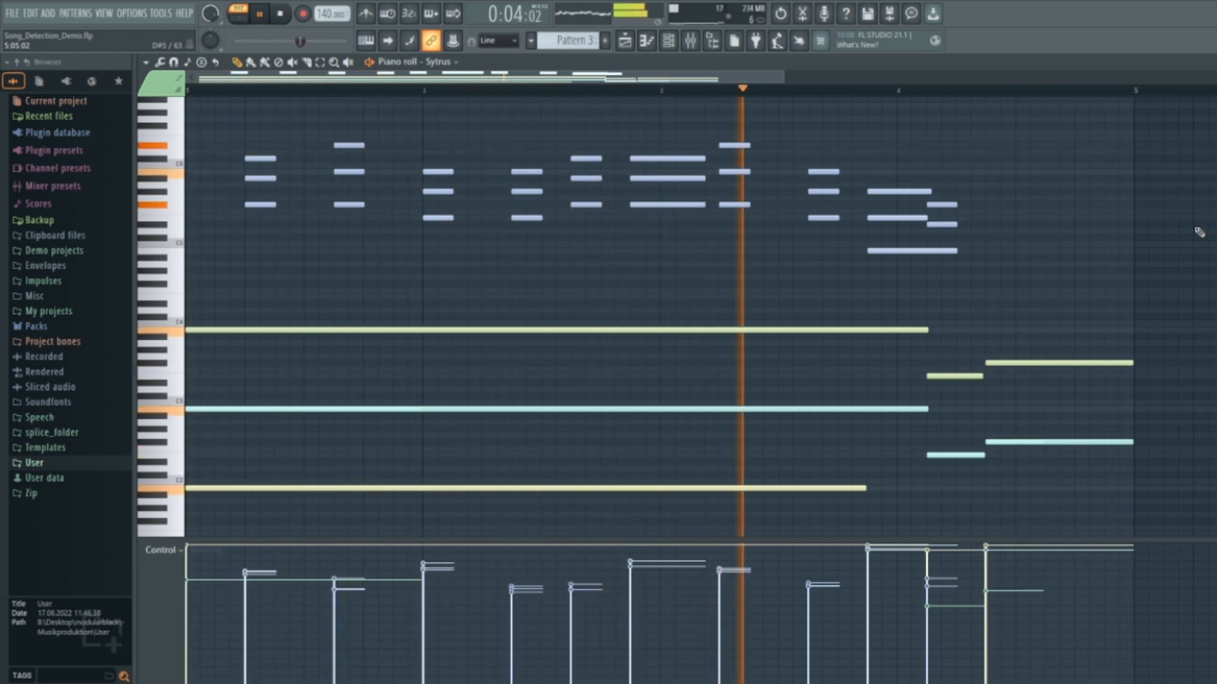
pyautogui.click(257, 12)
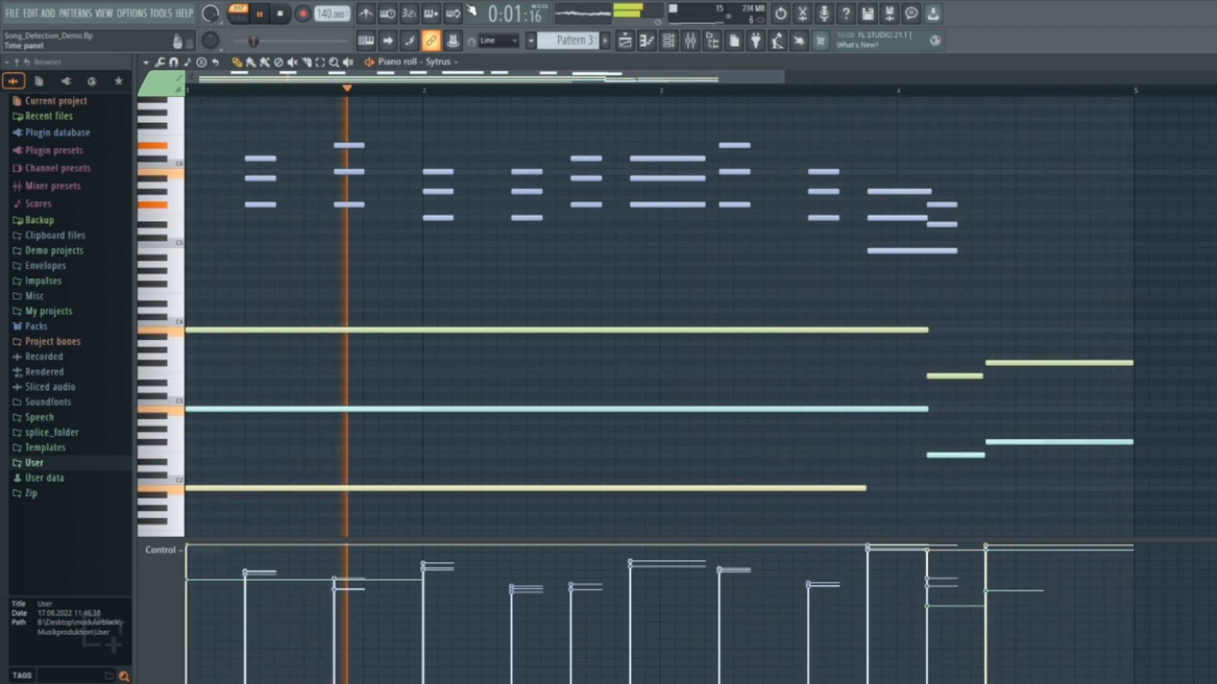
# Run 'How is this song called' on Pattern 3 to replace the chords with the Sandstorm riff
pyautogui.click(146, 62)
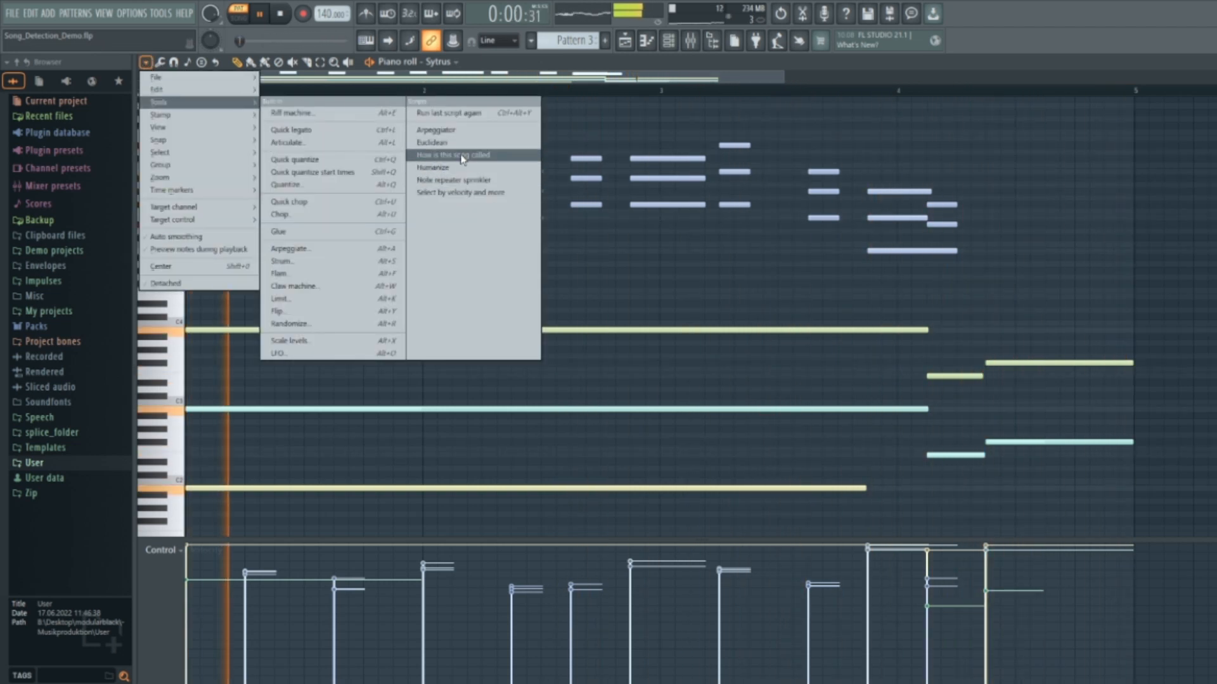
pyautogui.click(454, 154)
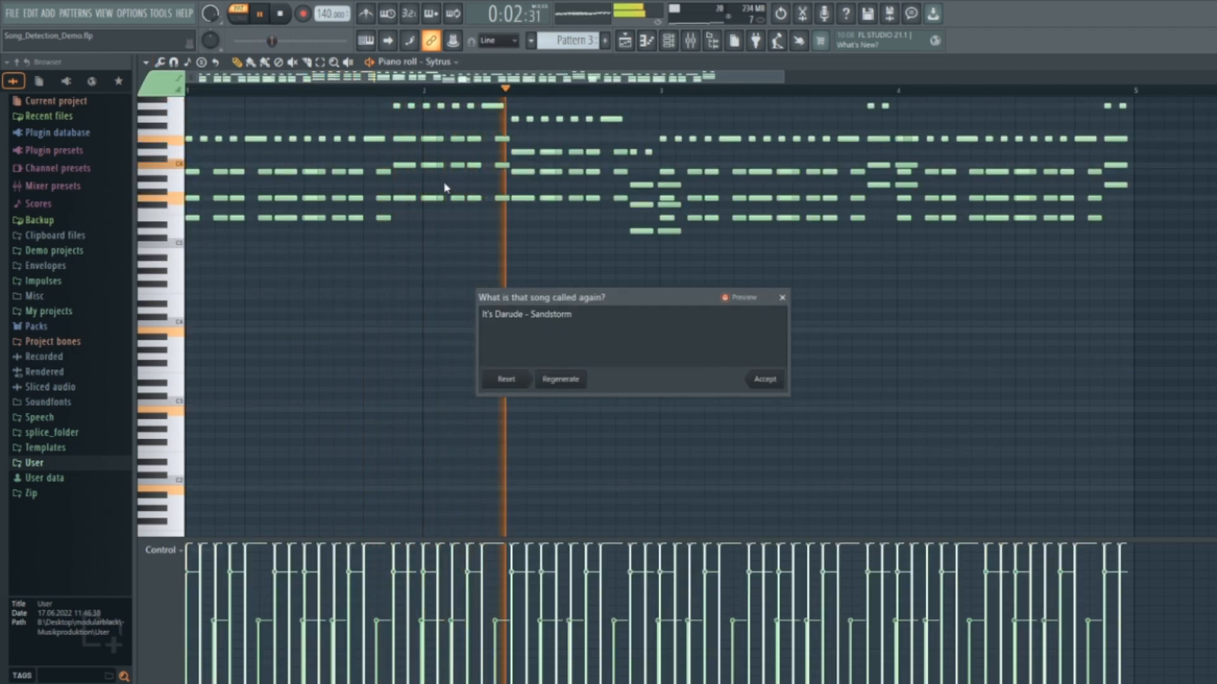